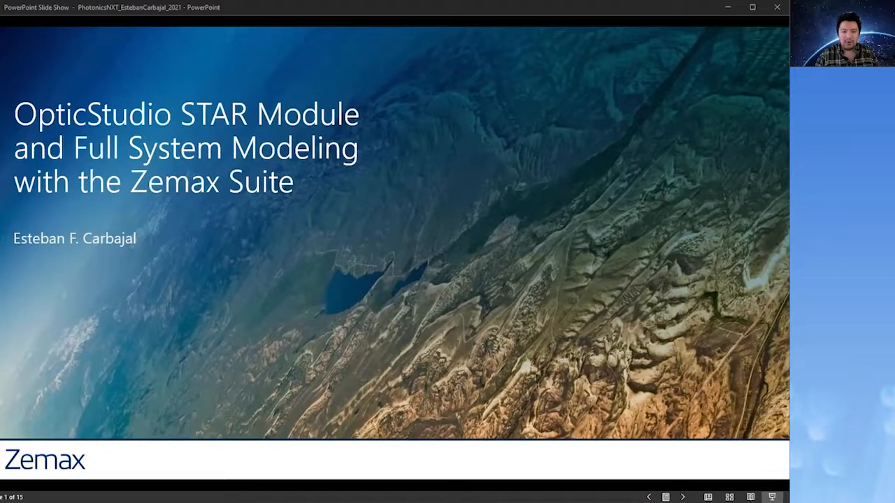
pyautogui.moveTo(724, 33)
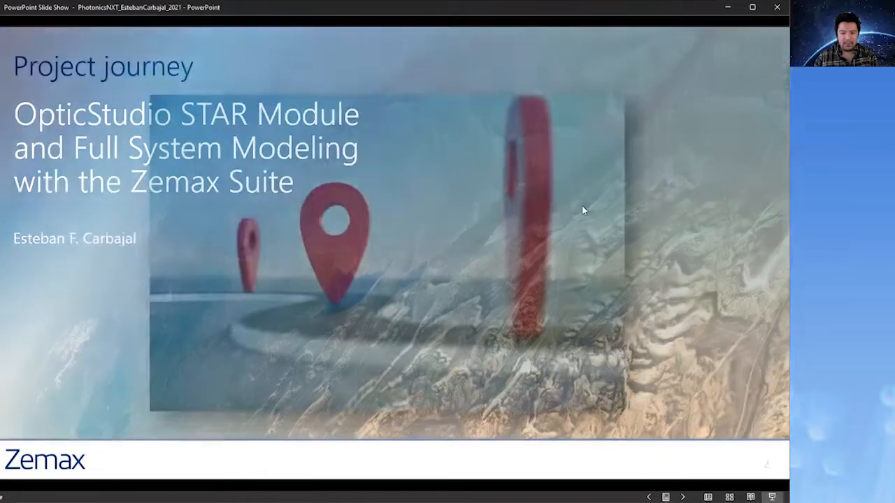
# Step: Advance from the title slide to slide 2, 'Project journey', revealing the design-change callouts
pyautogui.press('right')
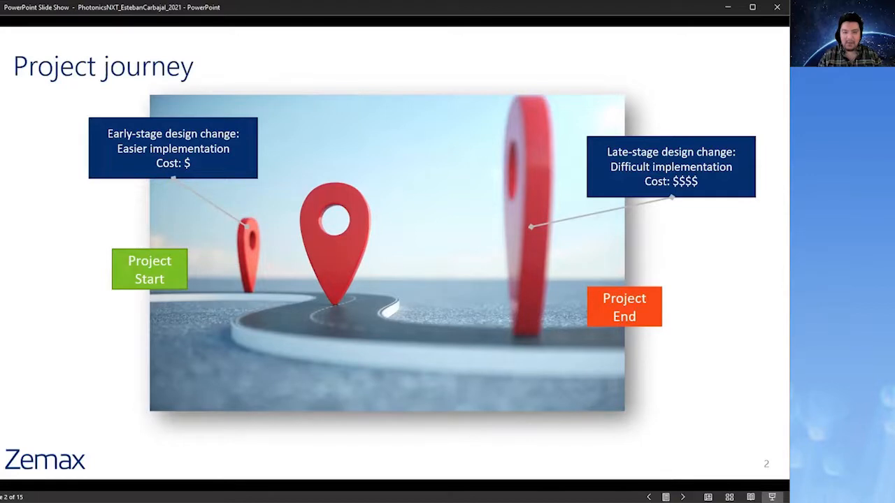
pyautogui.press('right')
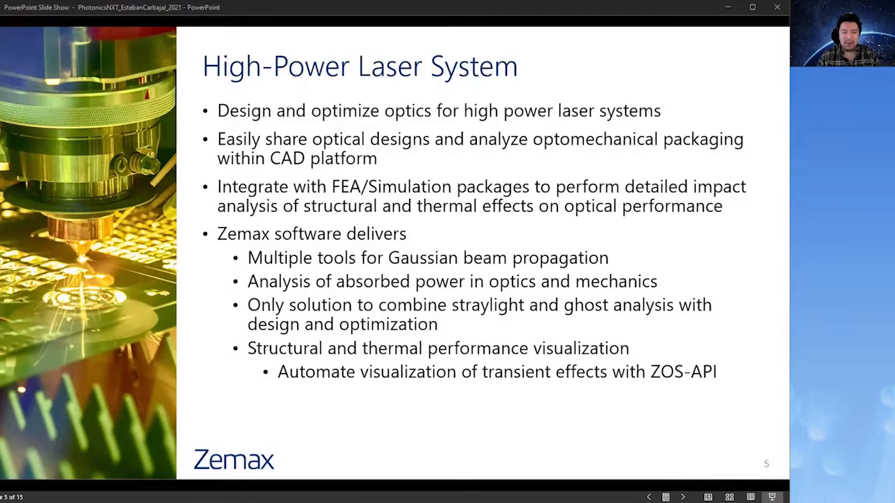
pyautogui.moveTo(724, 39)
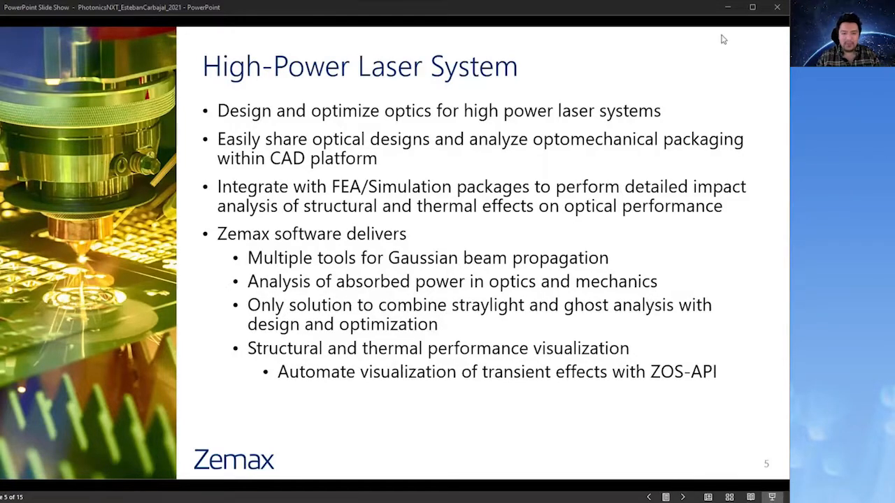
pyautogui.press('right')
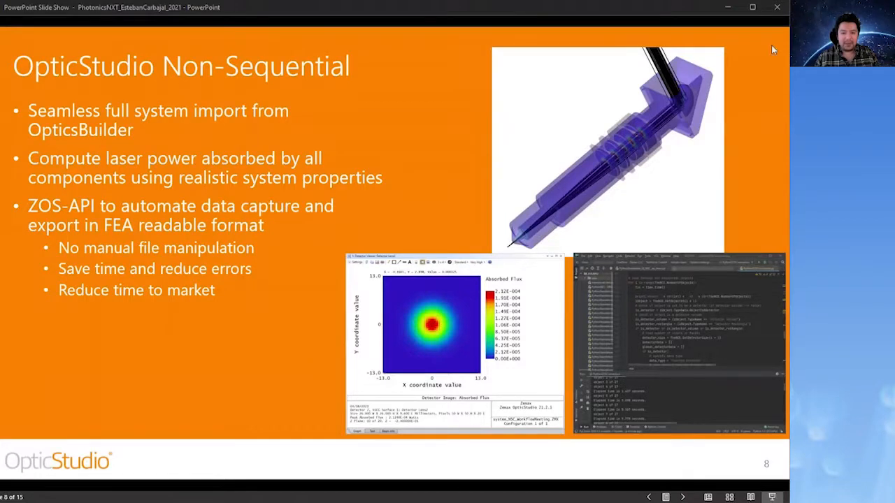
# Step: Advance to slide 9, 'Finite Element Analysis', linking optical and mechanical components to FEA
pyautogui.press('right')
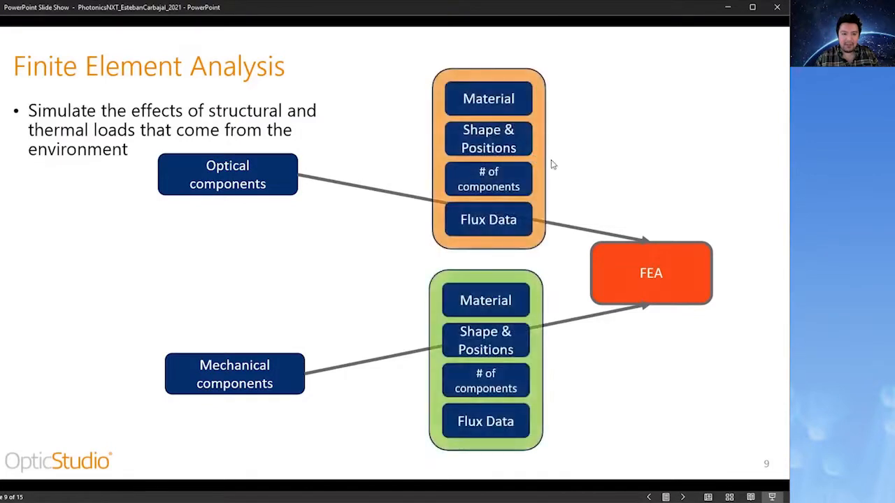
pyautogui.moveTo(584, 103)
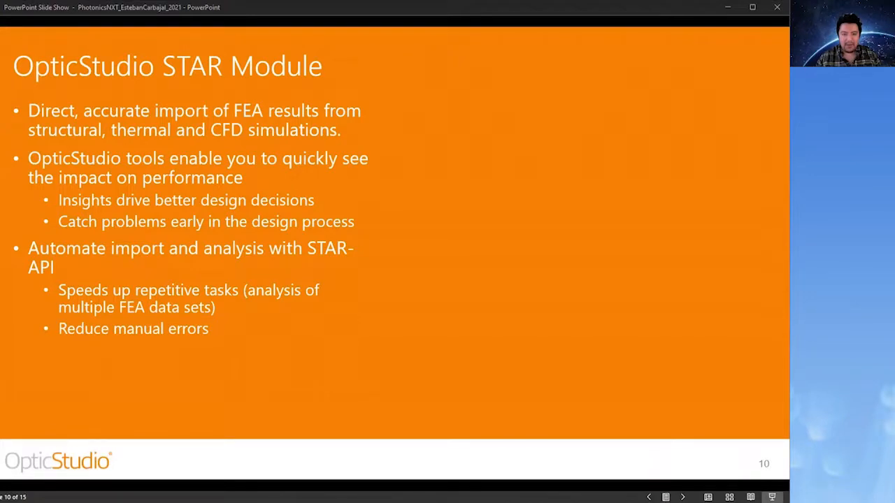
pyautogui.moveTo(448, 95)
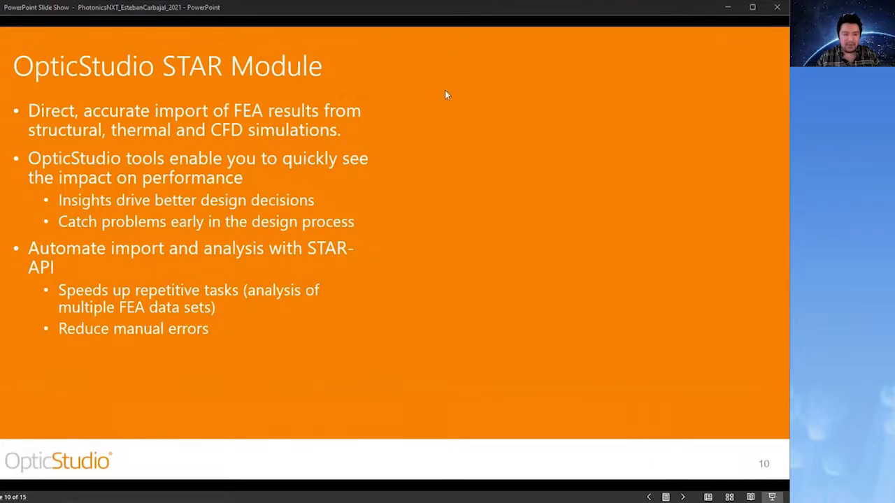
pyautogui.moveTo(506, 88)
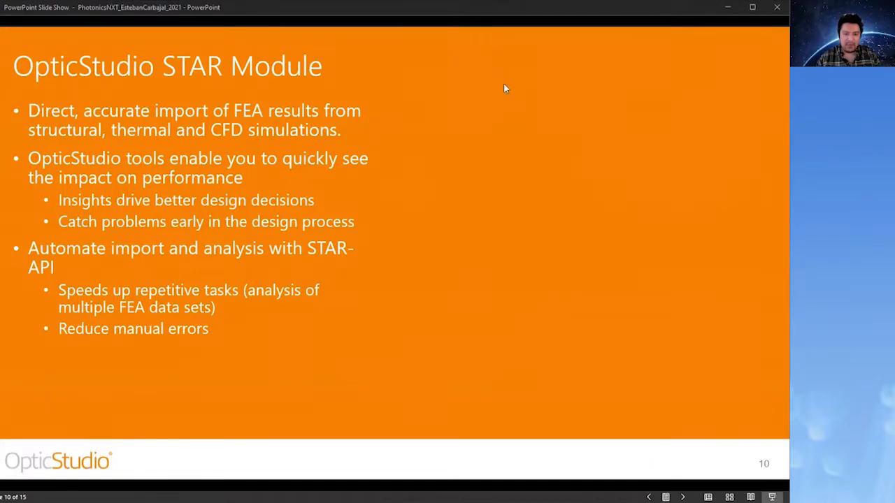
pyautogui.moveTo(539, 31)
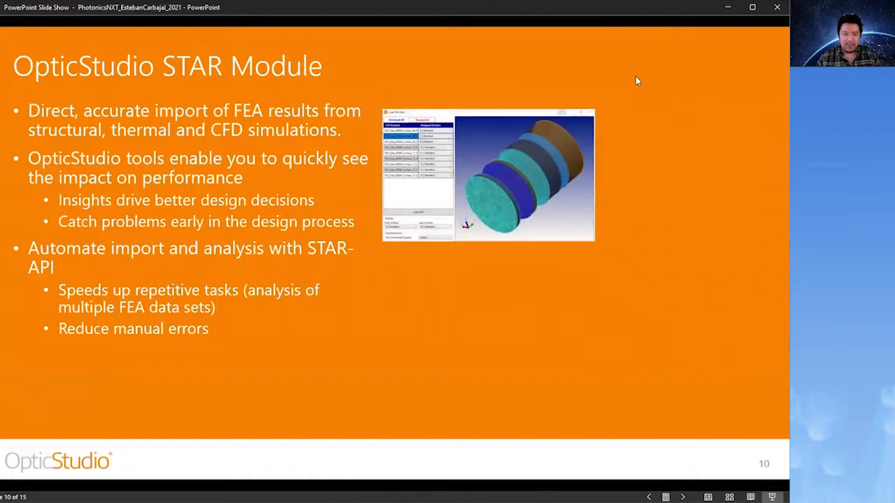
pyautogui.moveTo(655, 148)
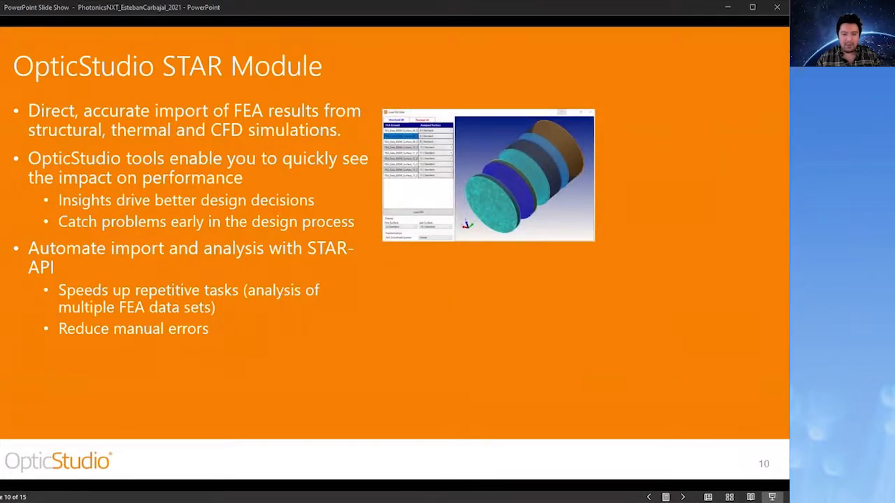
pyautogui.moveTo(748, 218)
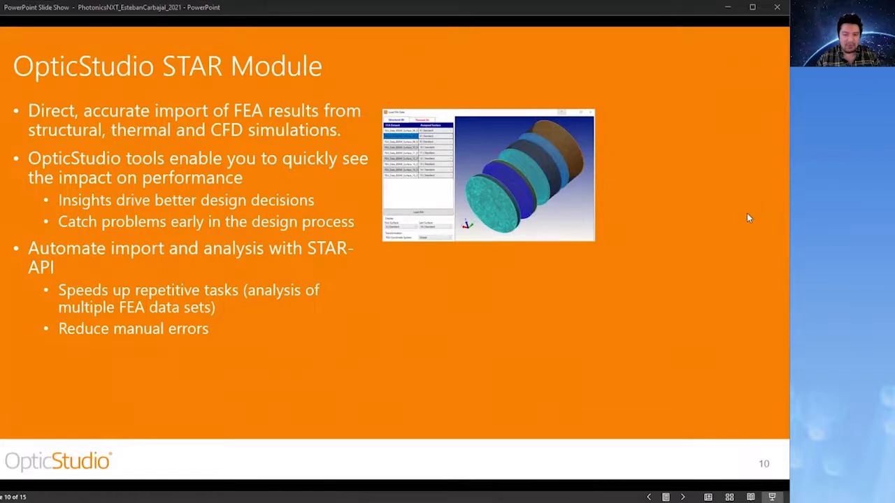
pyautogui.moveTo(716, 190)
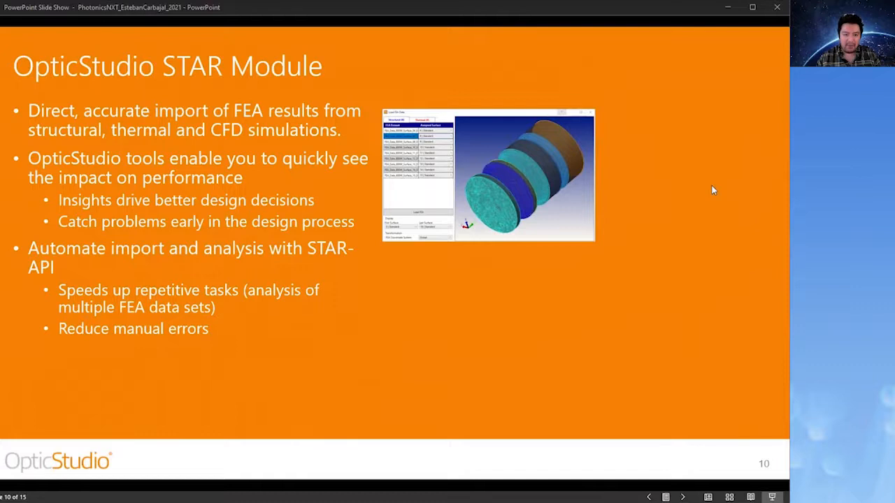
pyautogui.moveTo(749, 137)
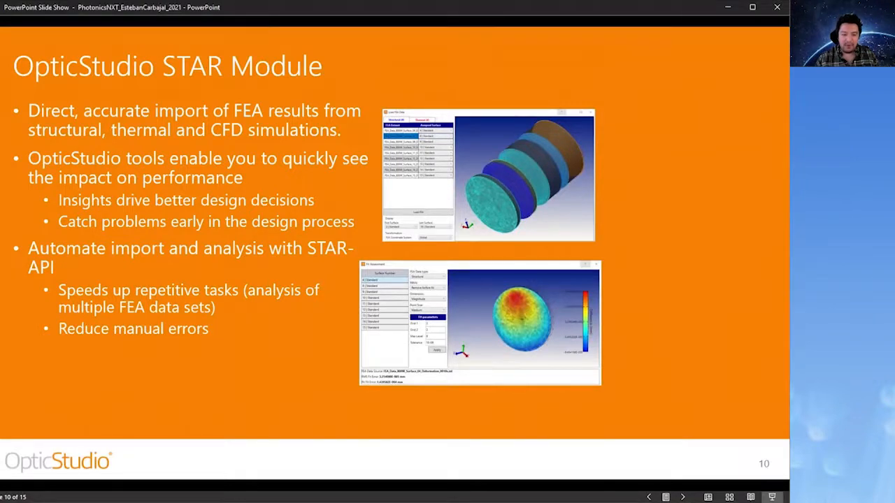
pyautogui.moveTo(744, 190)
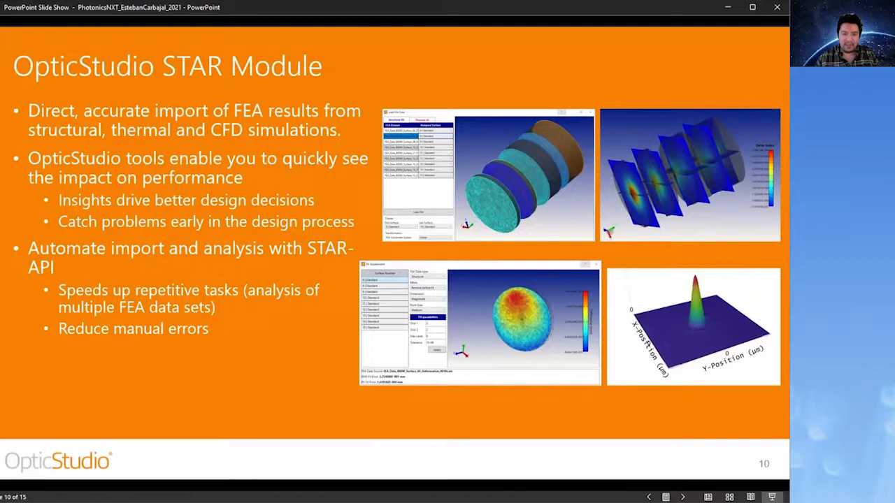
pyautogui.moveTo(702, 332)
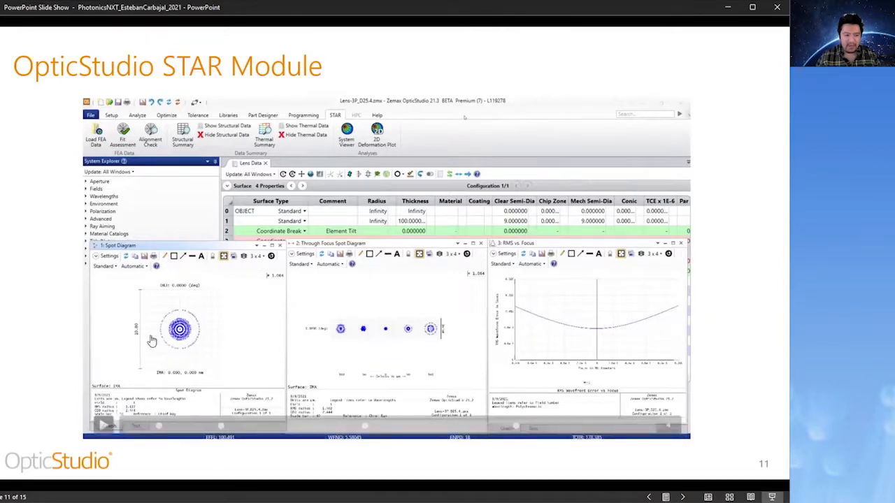
pyautogui.moveTo(514, 380)
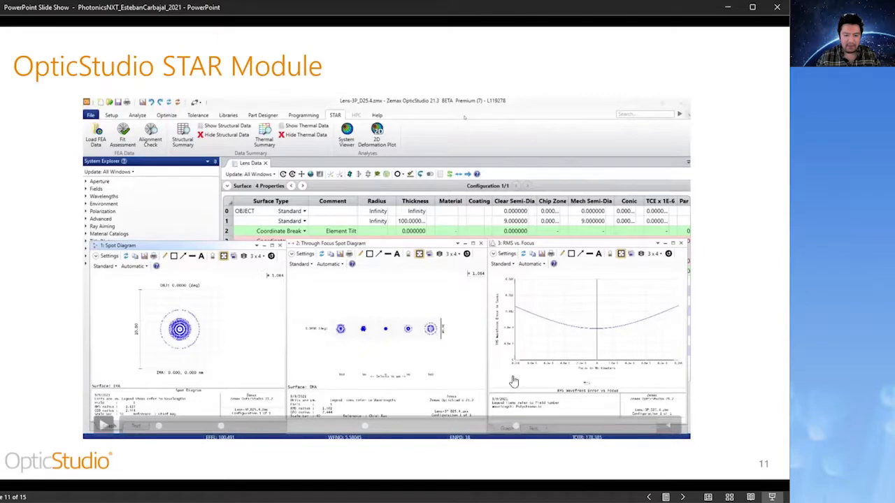
pyautogui.moveTo(229, 330)
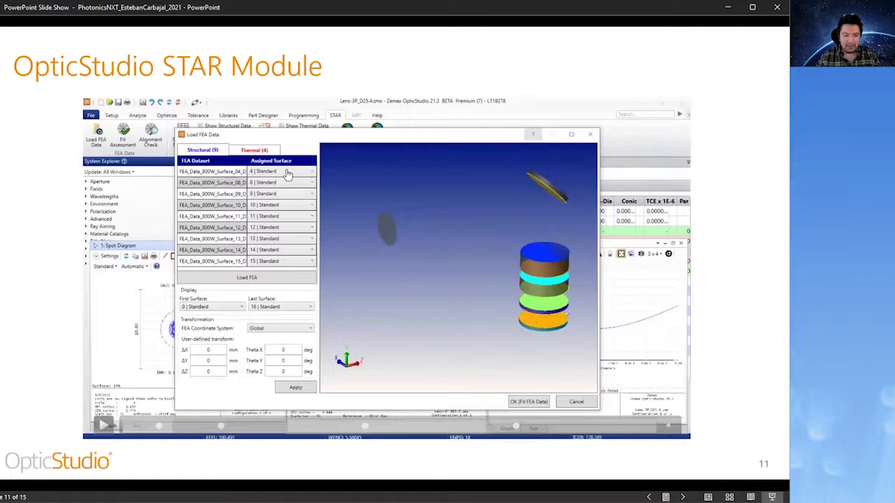
pyautogui.moveTo(285, 190)
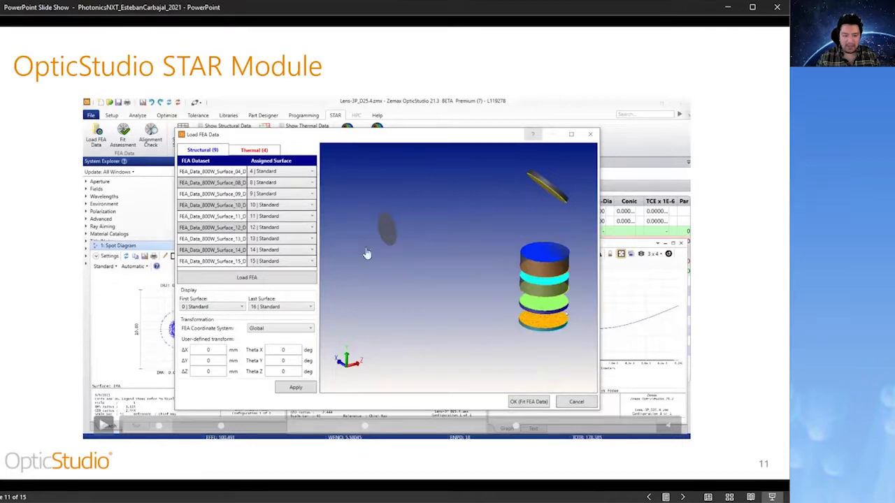
pyautogui.moveTo(519, 350)
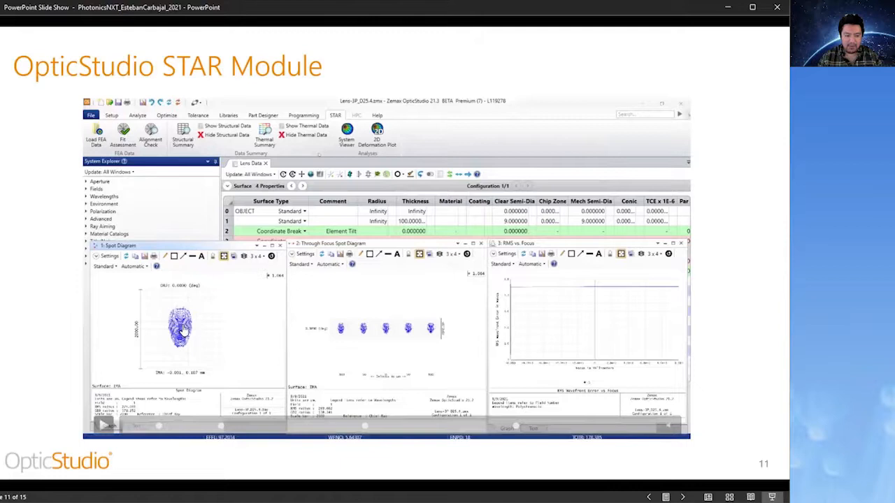
pyautogui.moveTo(358, 344)
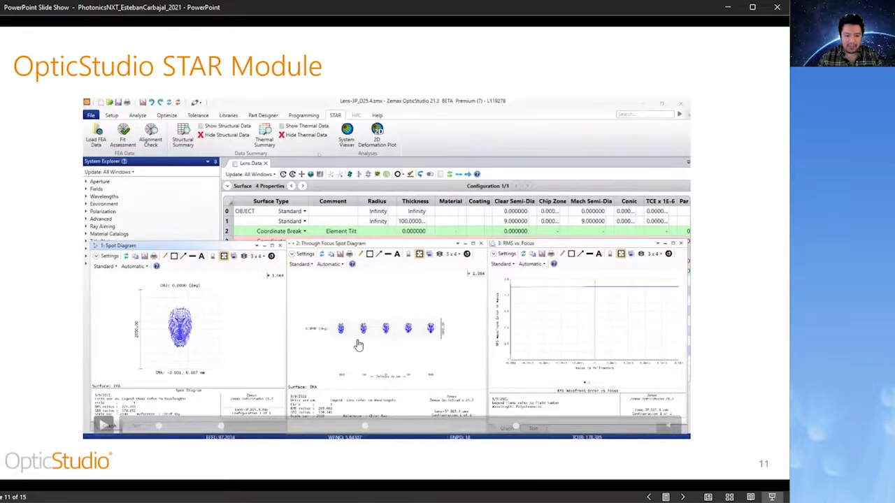
pyautogui.moveTo(459, 307)
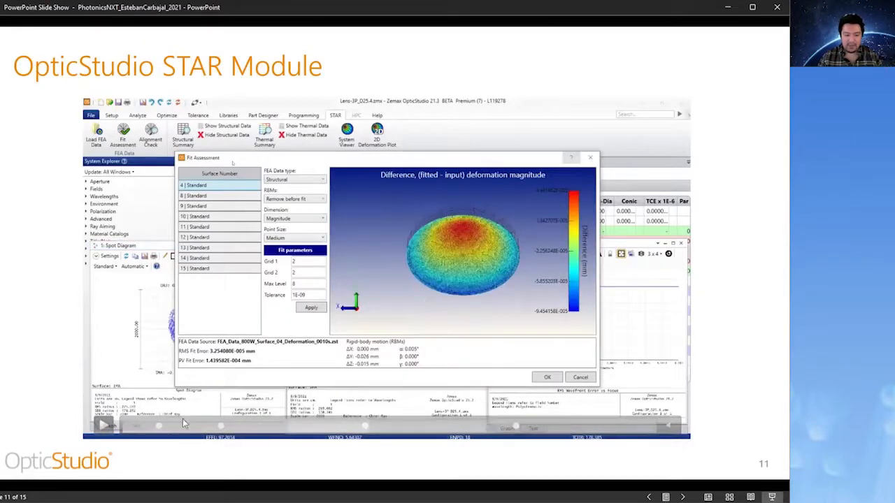
# Step: Reveal the Fit Assessment screenshot with the colour-mapped deformation magnitude disc on slide 11
pyautogui.click(104, 425)
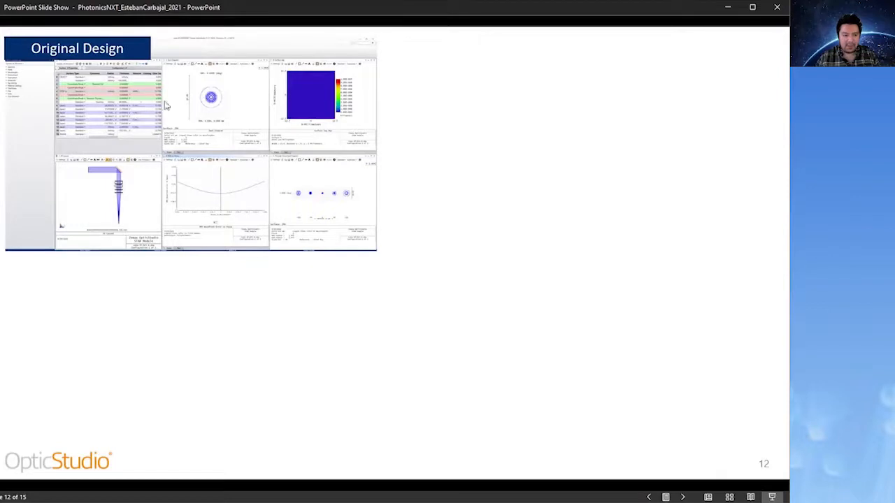
pyautogui.moveTo(274, 66)
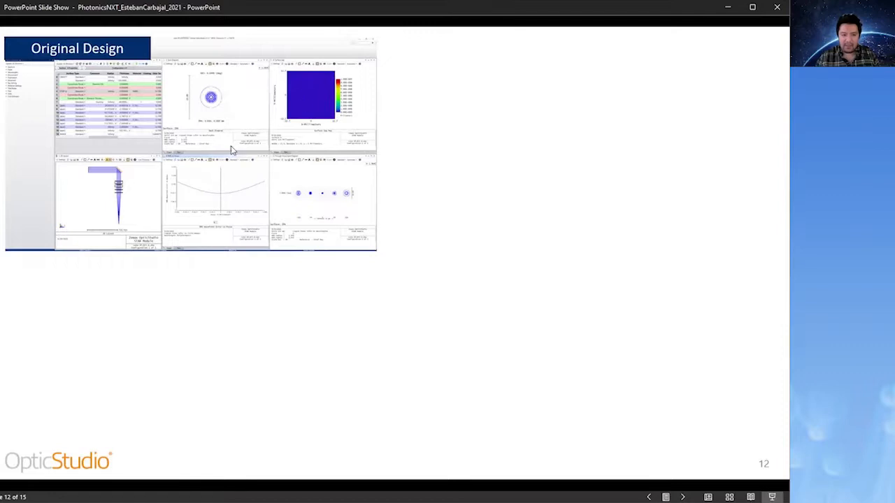
pyautogui.moveTo(291, 69)
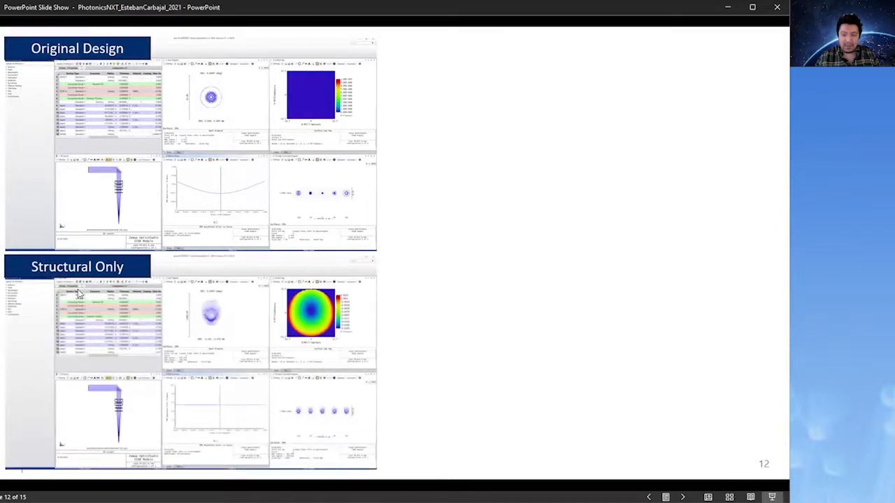
pyautogui.moveTo(274, 397)
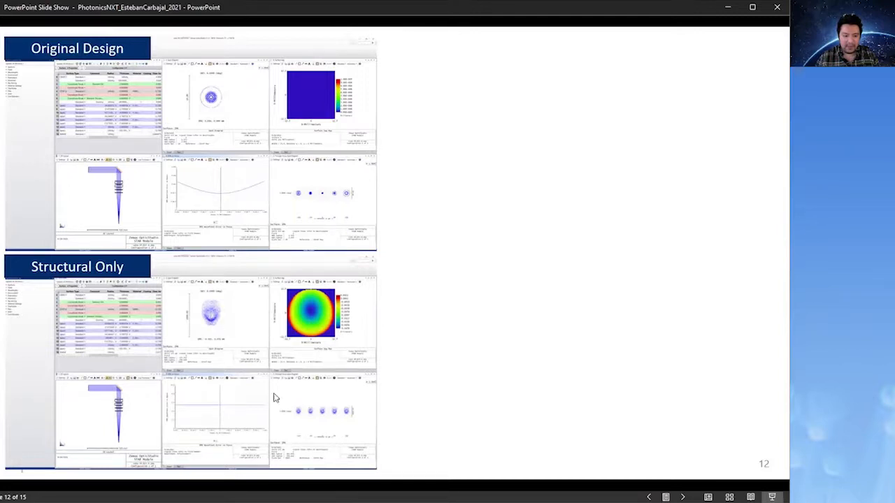
pyautogui.moveTo(299, 315)
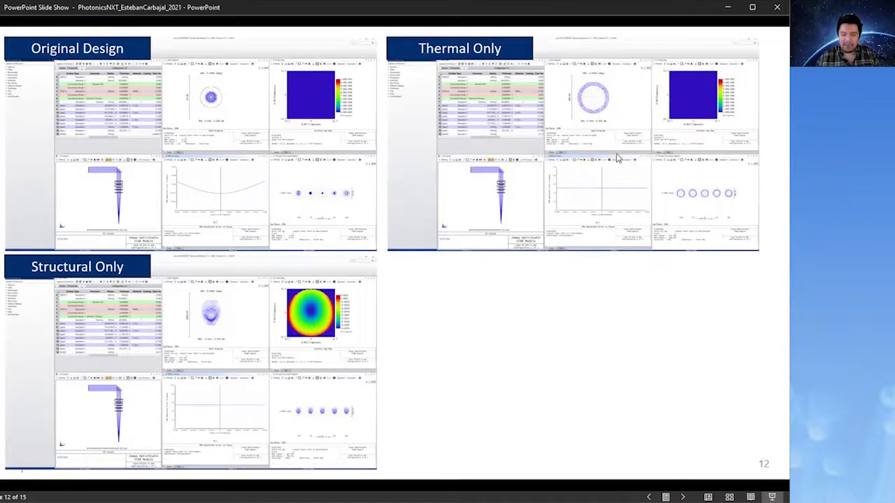
pyautogui.moveTo(576, 254)
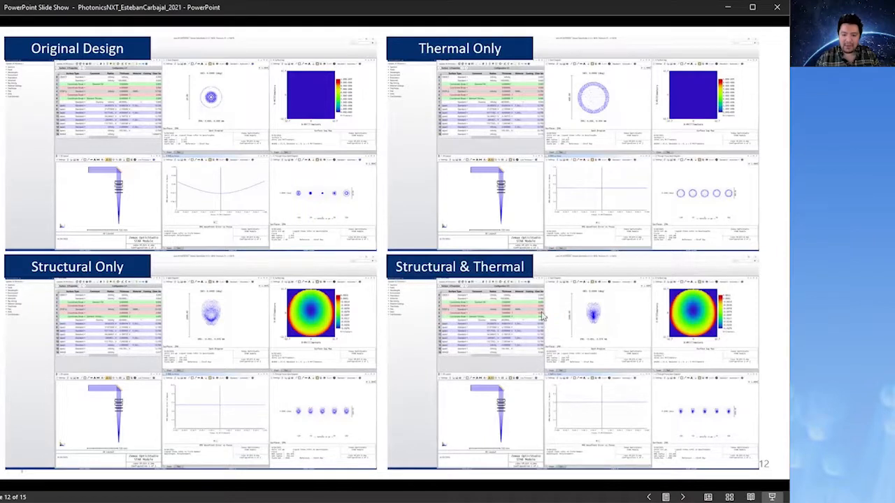
pyautogui.moveTo(741, 433)
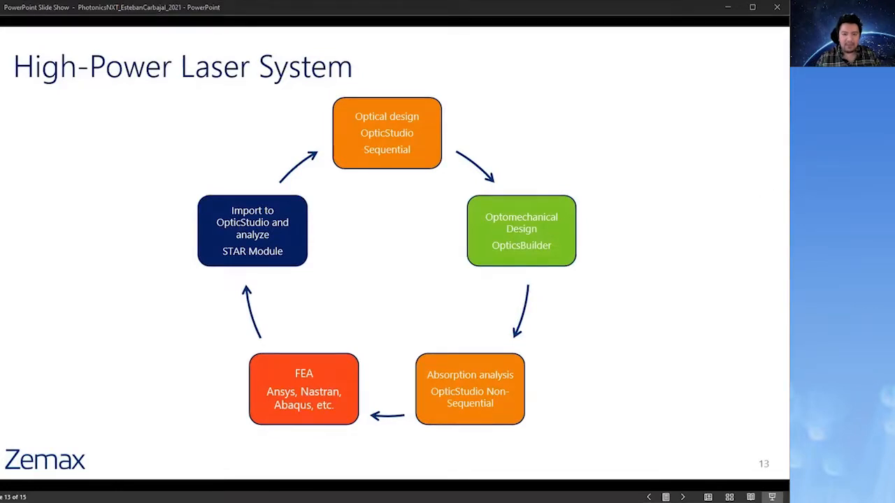
pyautogui.moveTo(747, 179)
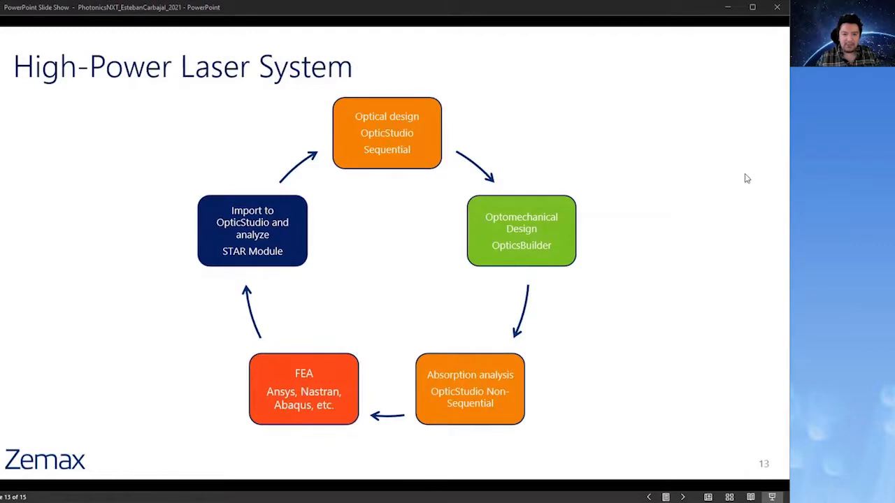
pyautogui.moveTo(742, 179)
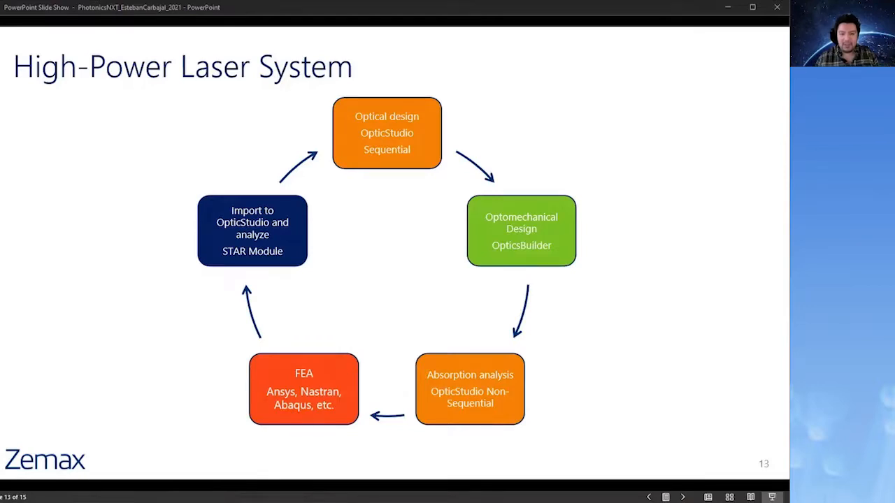
pyautogui.moveTo(724, 180)
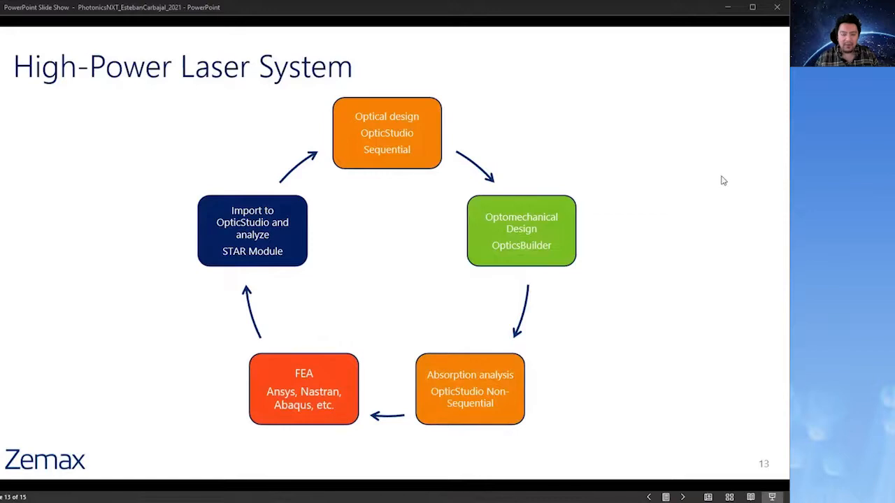
pyautogui.moveTo(696, 198)
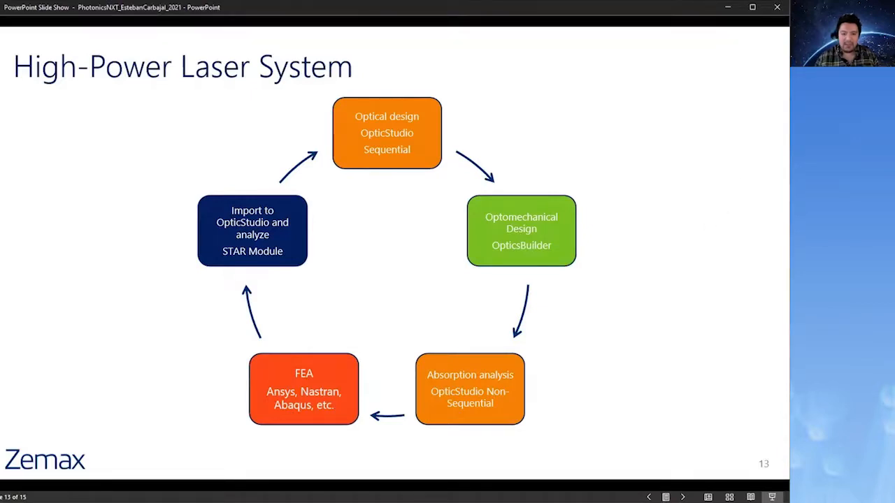
pyautogui.moveTo(704, 194)
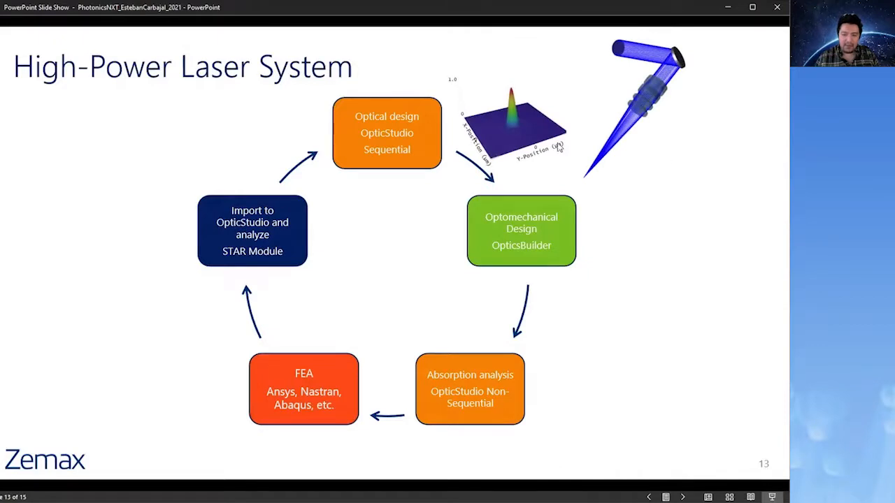
pyautogui.moveTo(685, 235)
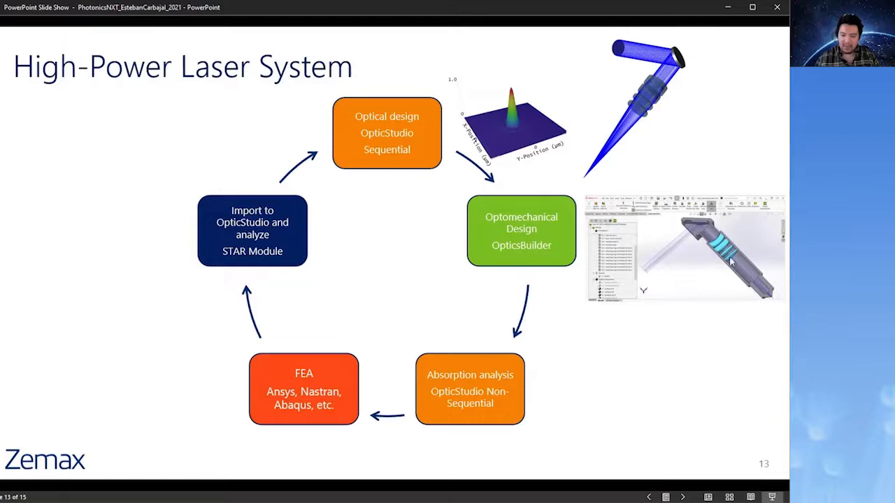
pyautogui.moveTo(707, 282)
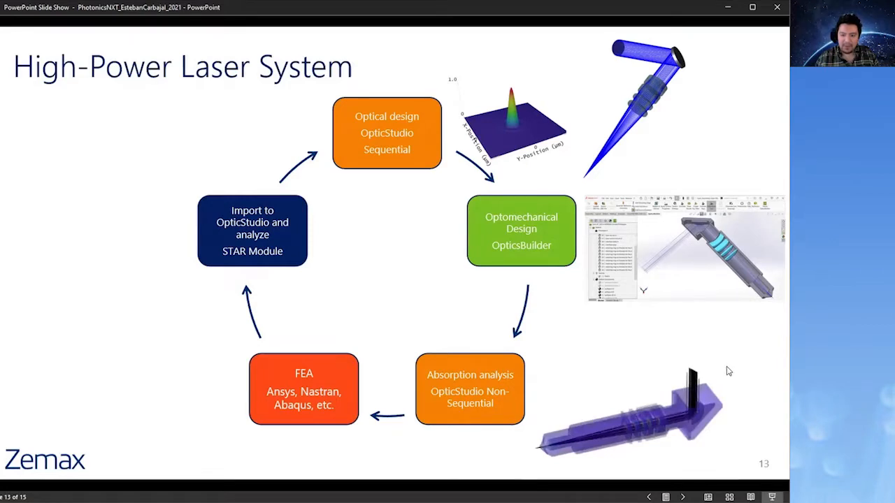
pyautogui.moveTo(724, 366)
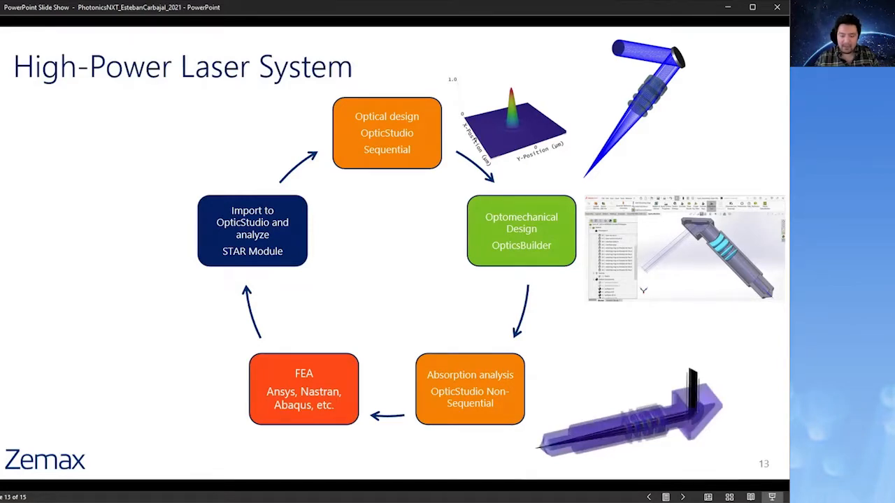
pyautogui.moveTo(612, 392)
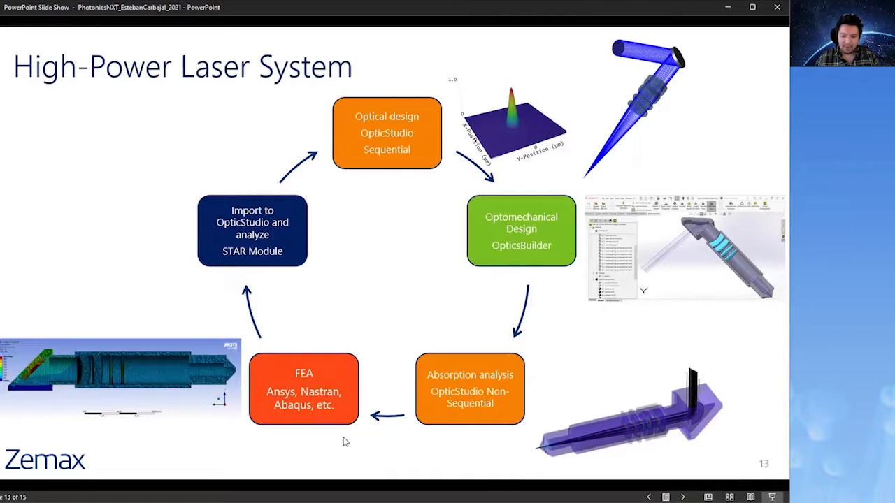
pyautogui.moveTo(189, 389)
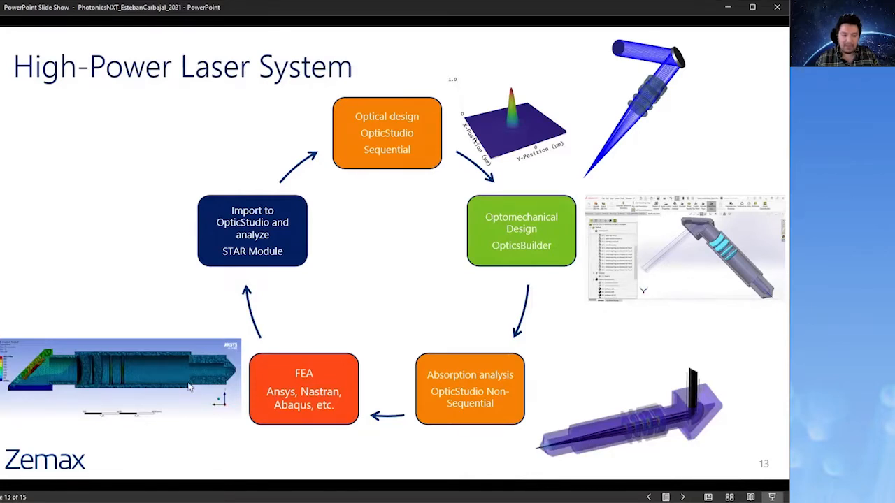